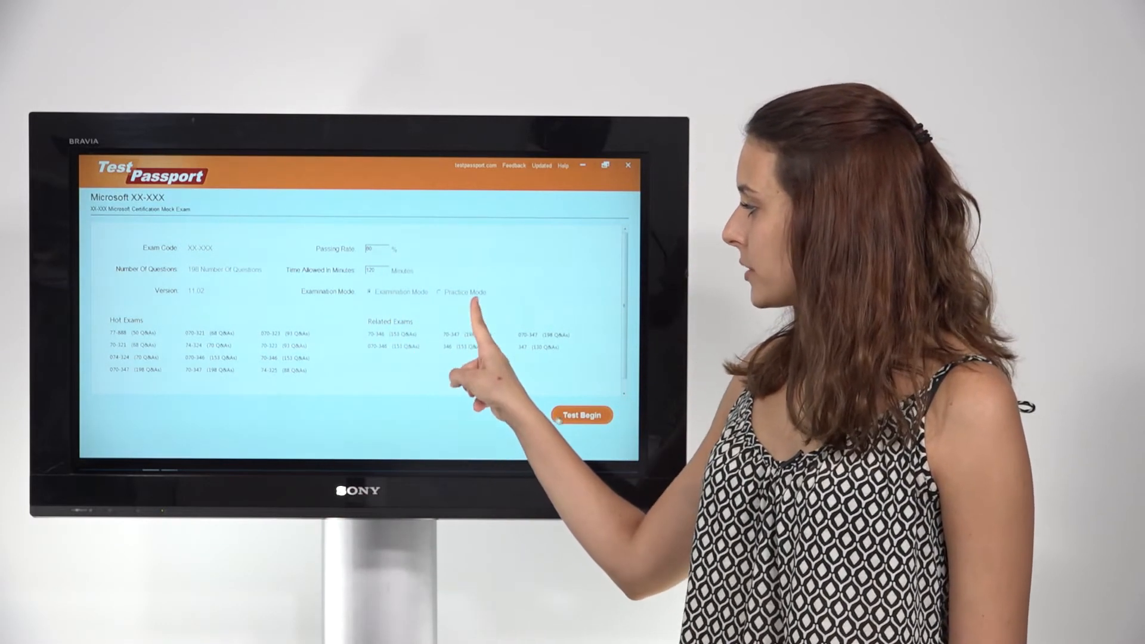
Start the exam in examination mode, leave it, then restart it in practice mode
left_click(582, 415)
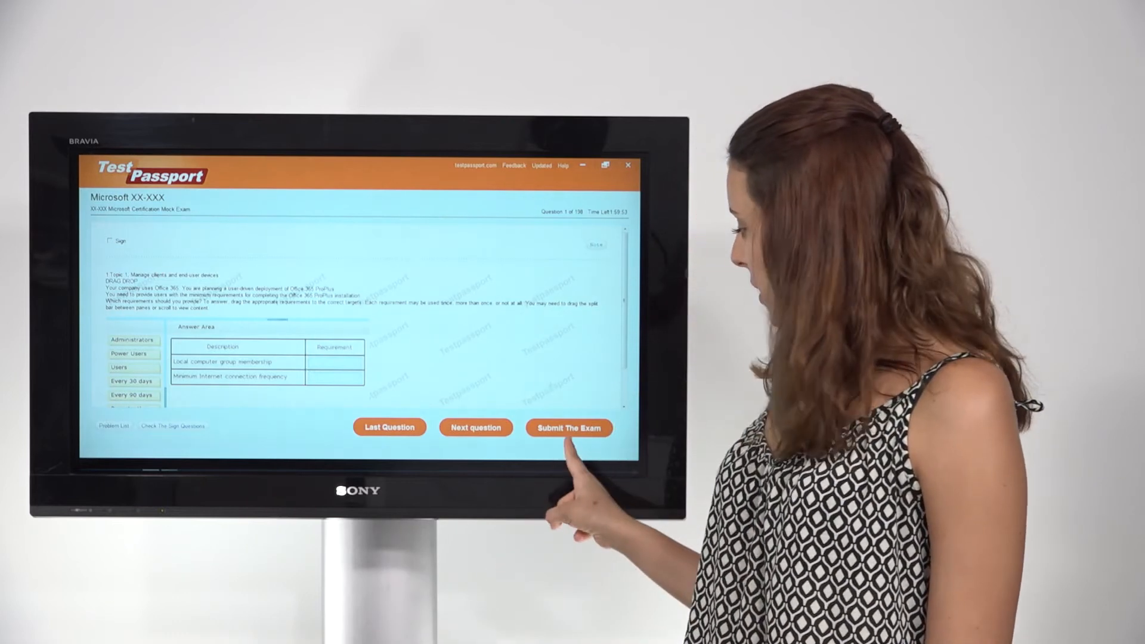
left_click(569, 427)
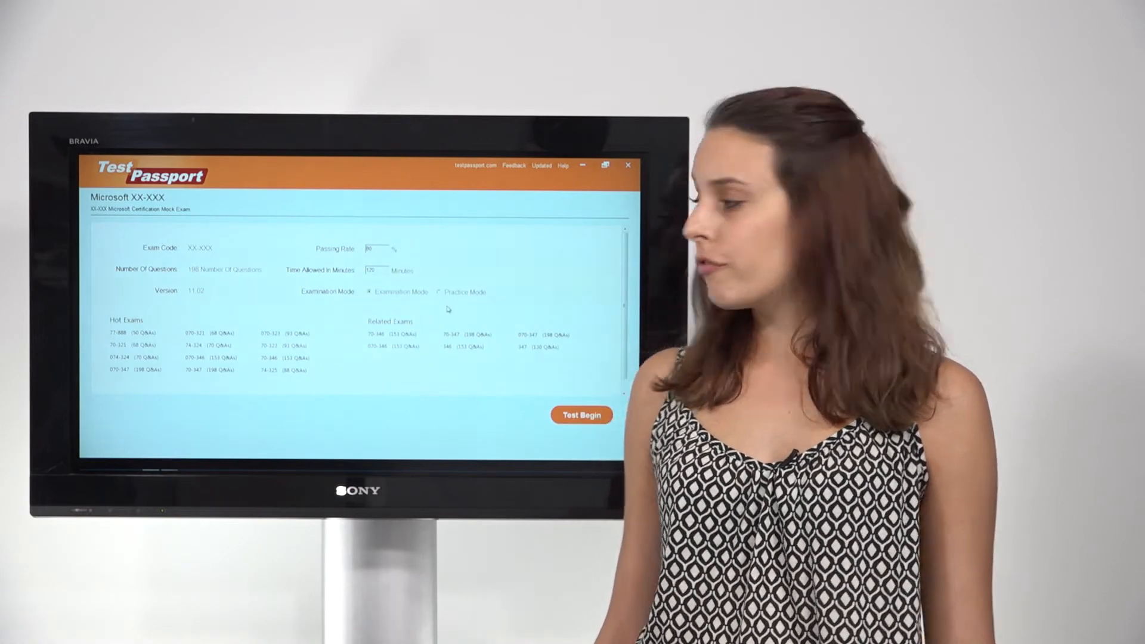
left_click(438, 291)
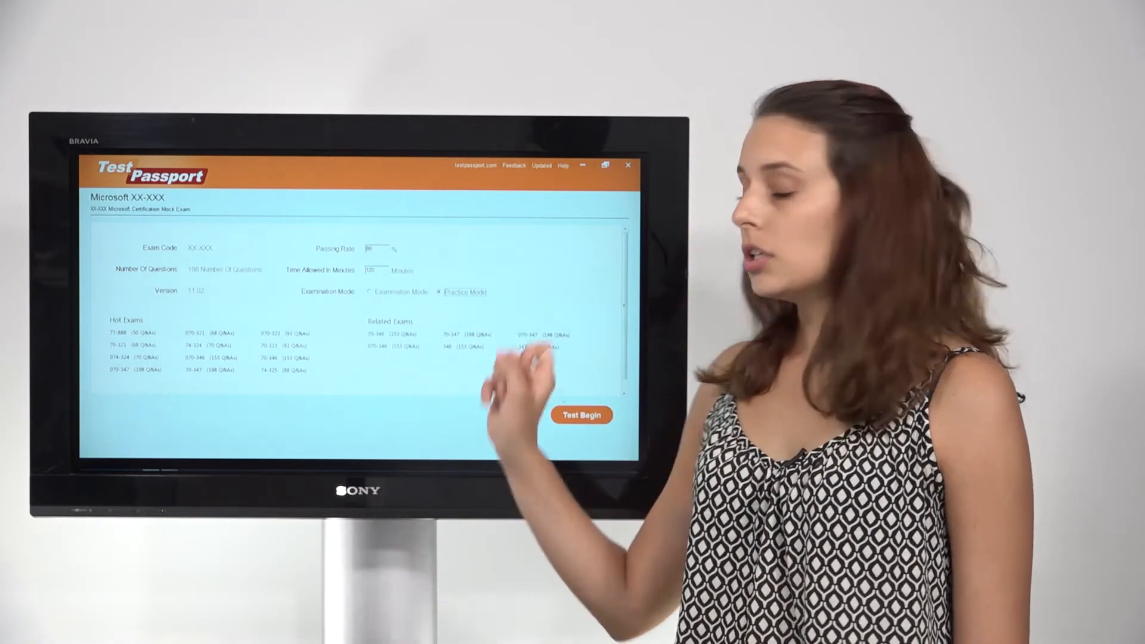
left_click(581, 415)
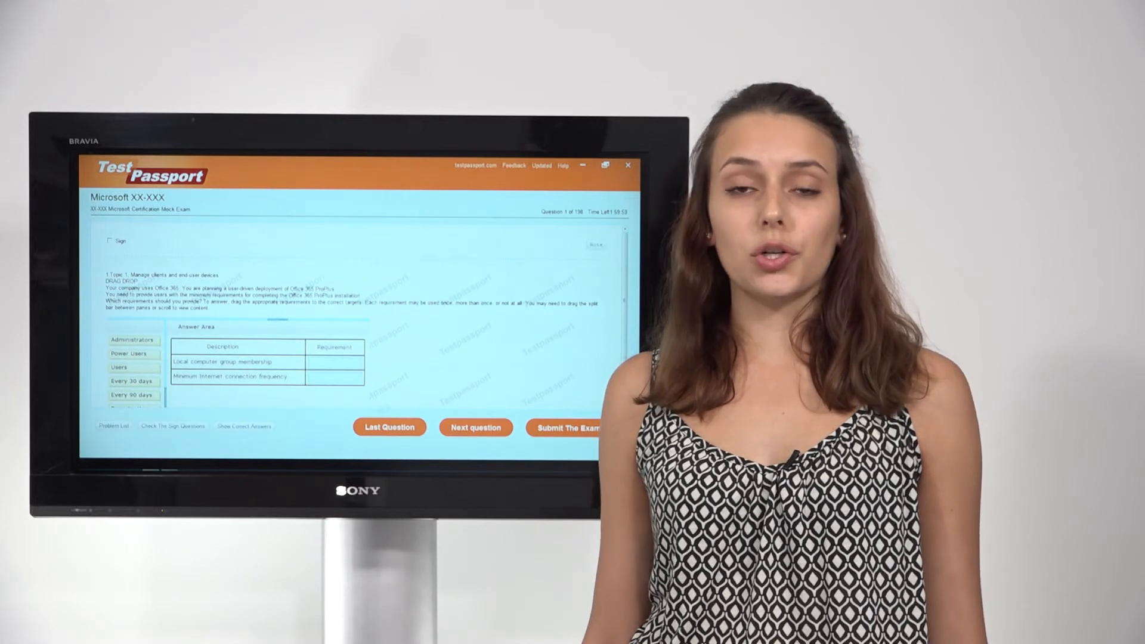
Move to question 2 and choose answer C, revealed as the correct answer
left_click(476, 427)
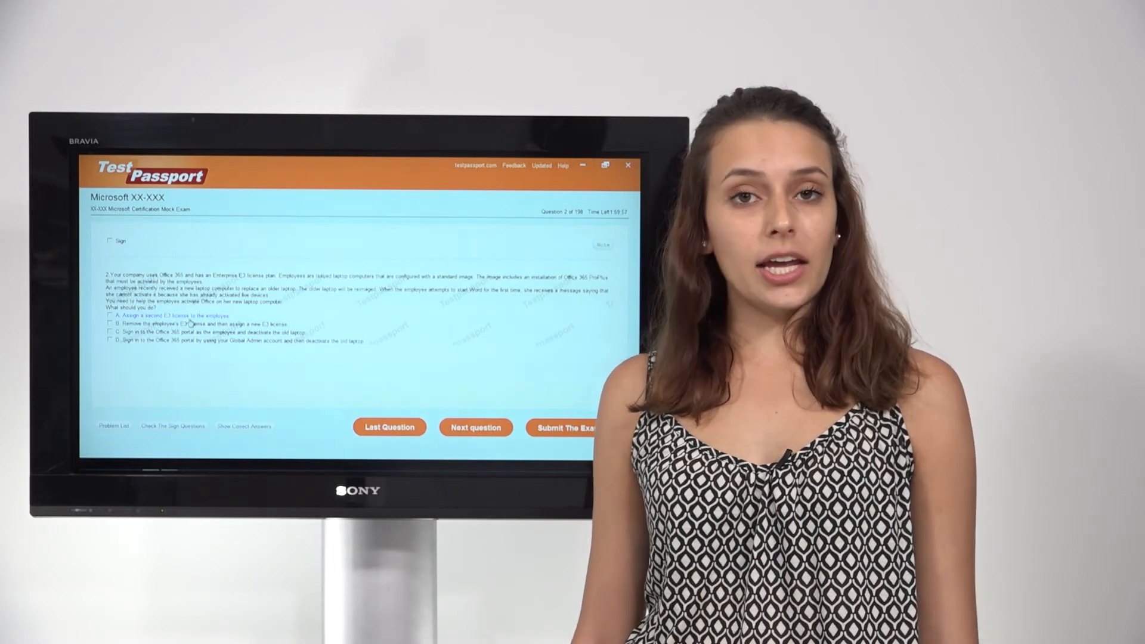
left_click(107, 340)
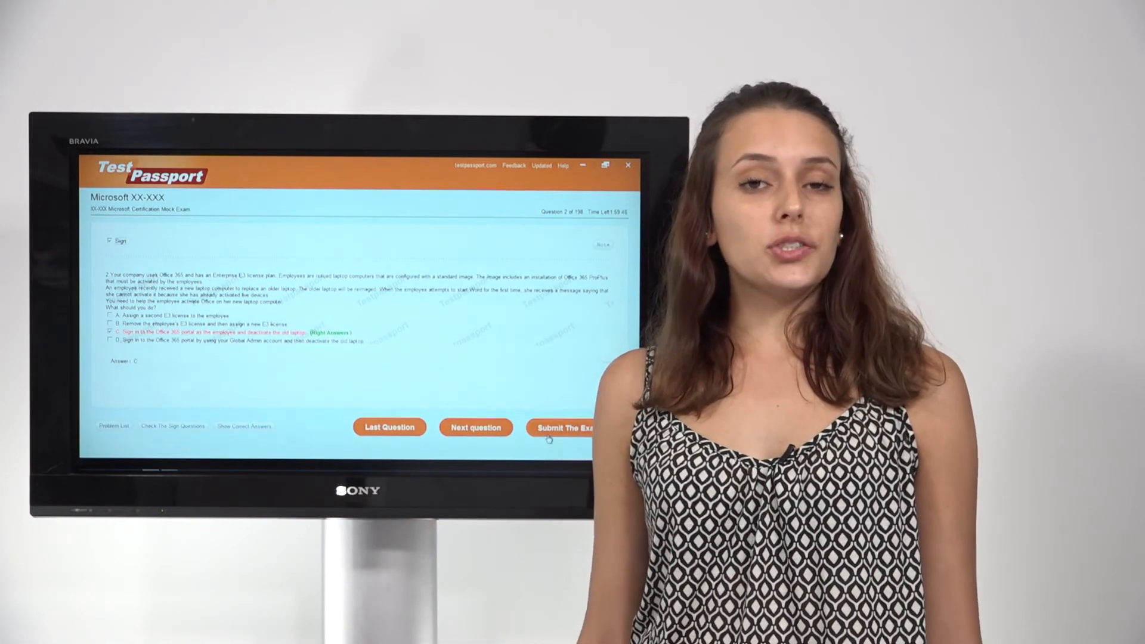
Submit the unfinished exam, view the failing score report and return to the start page
left_click(565, 427)
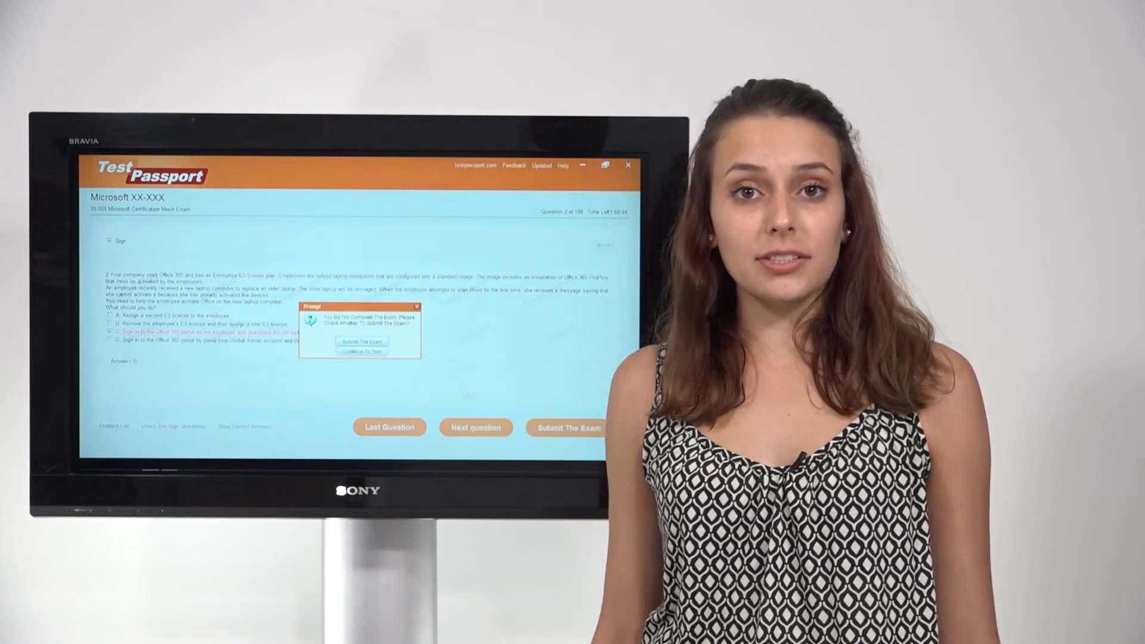
left_click(360, 341)
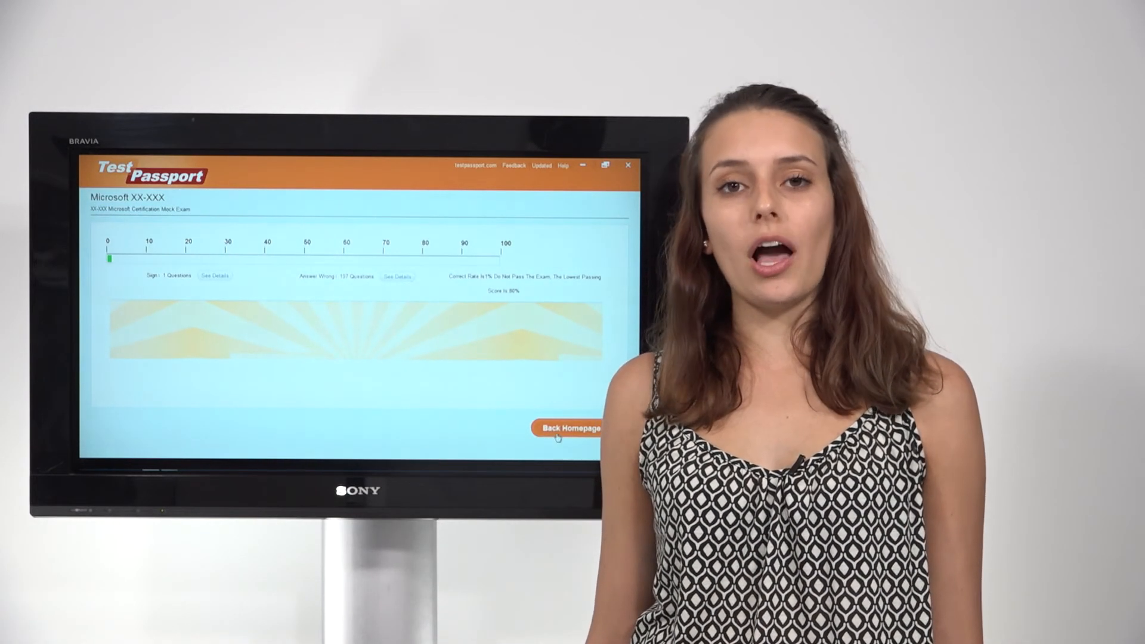
left_click(572, 428)
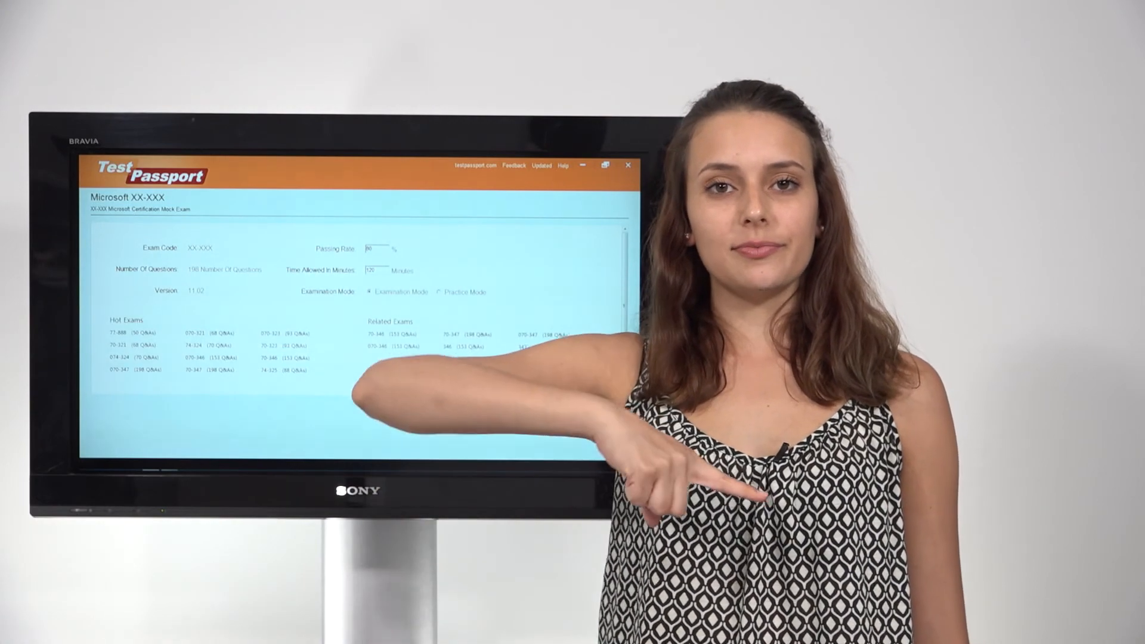